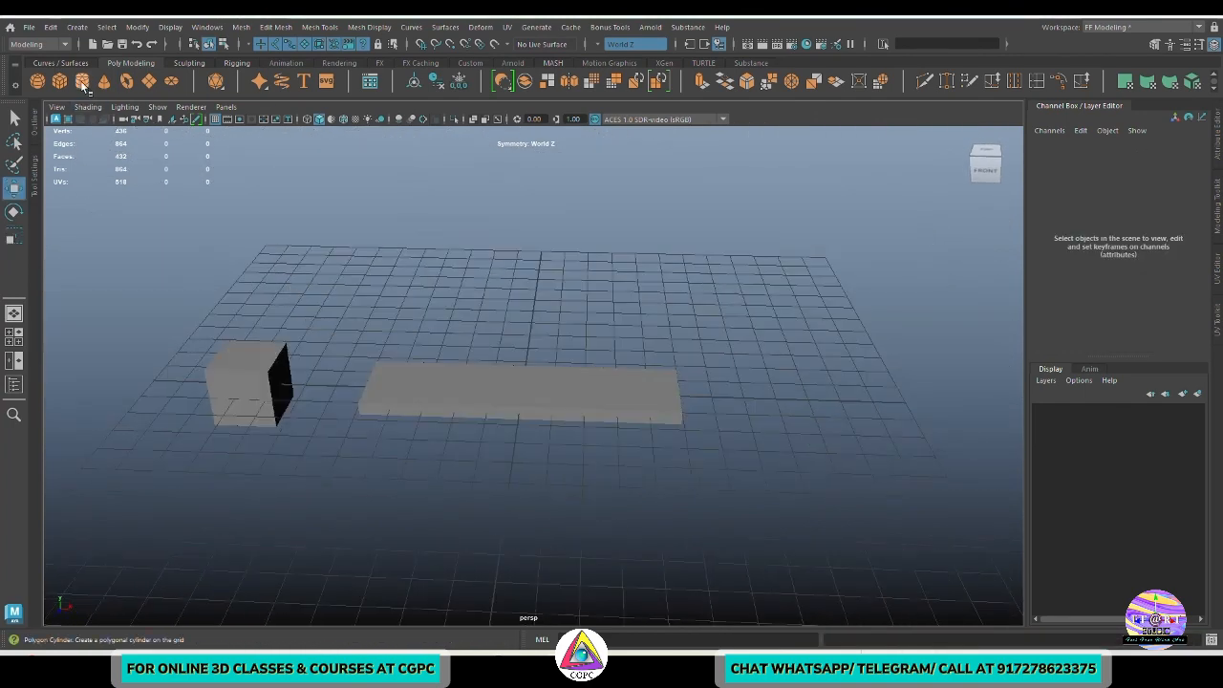
# - Select the plank and show the Deform menu's Nonlinear deformer list
pyautogui.click(82, 80)
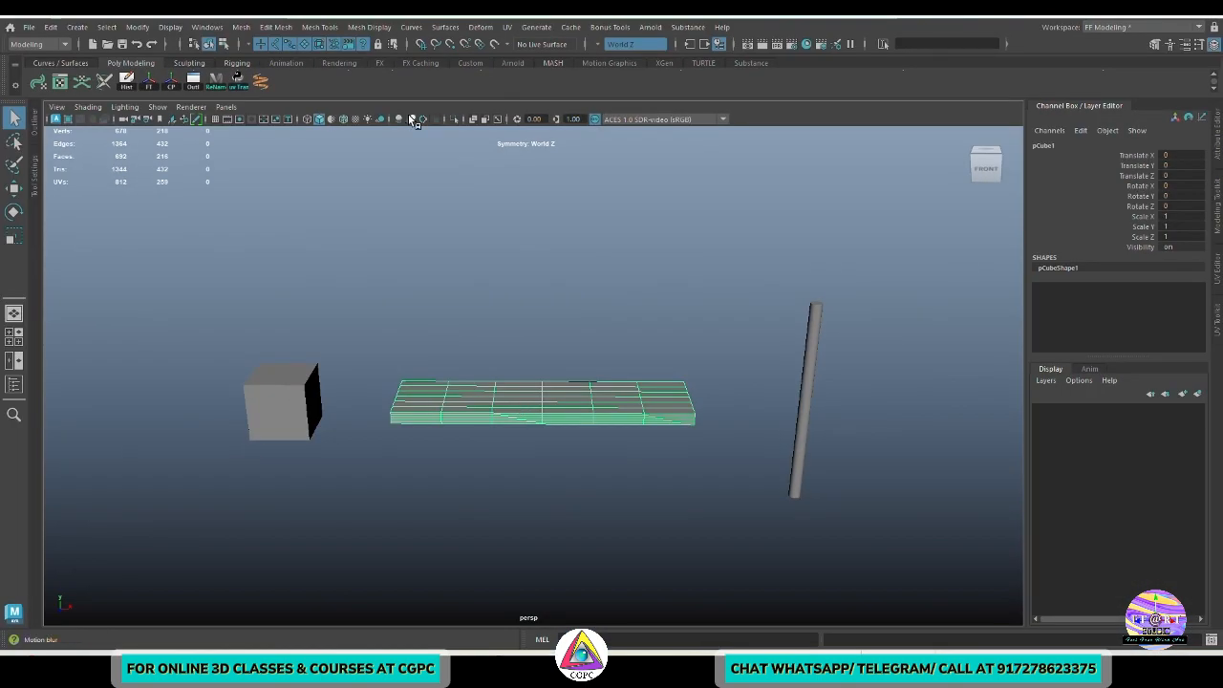
pyautogui.click(481, 27)
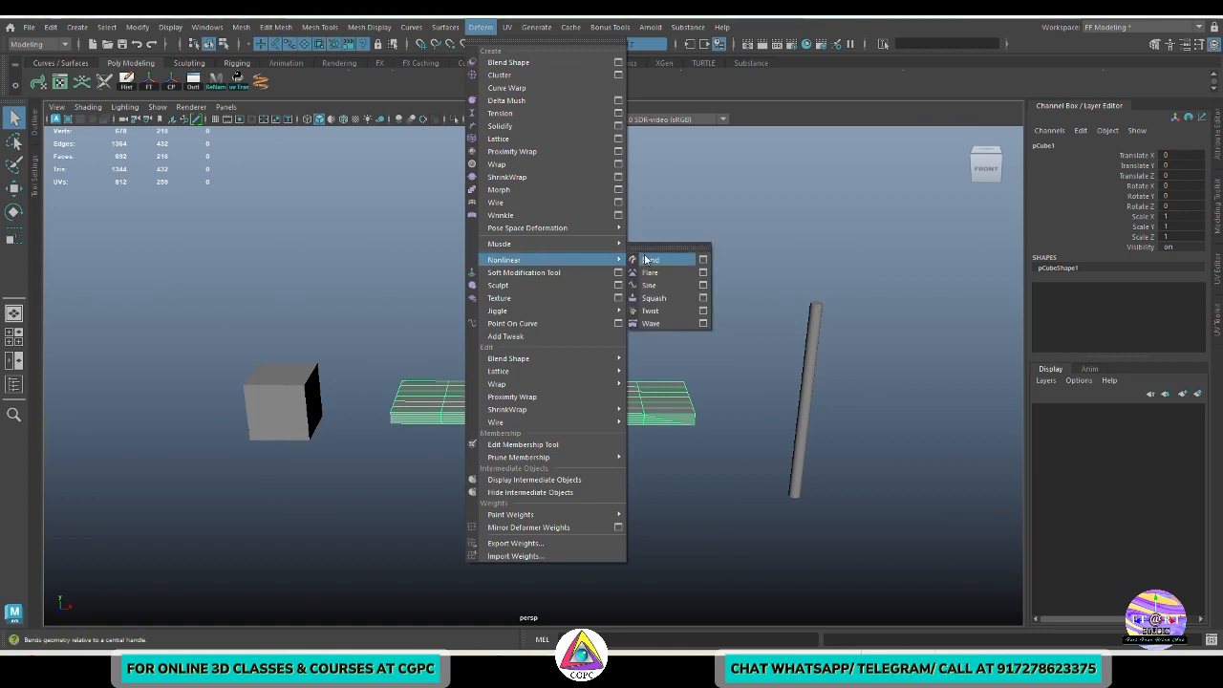
# - Add a Bend deformer to the plank and expand bend1's settings in the Channel Box
pyautogui.click(650, 259)
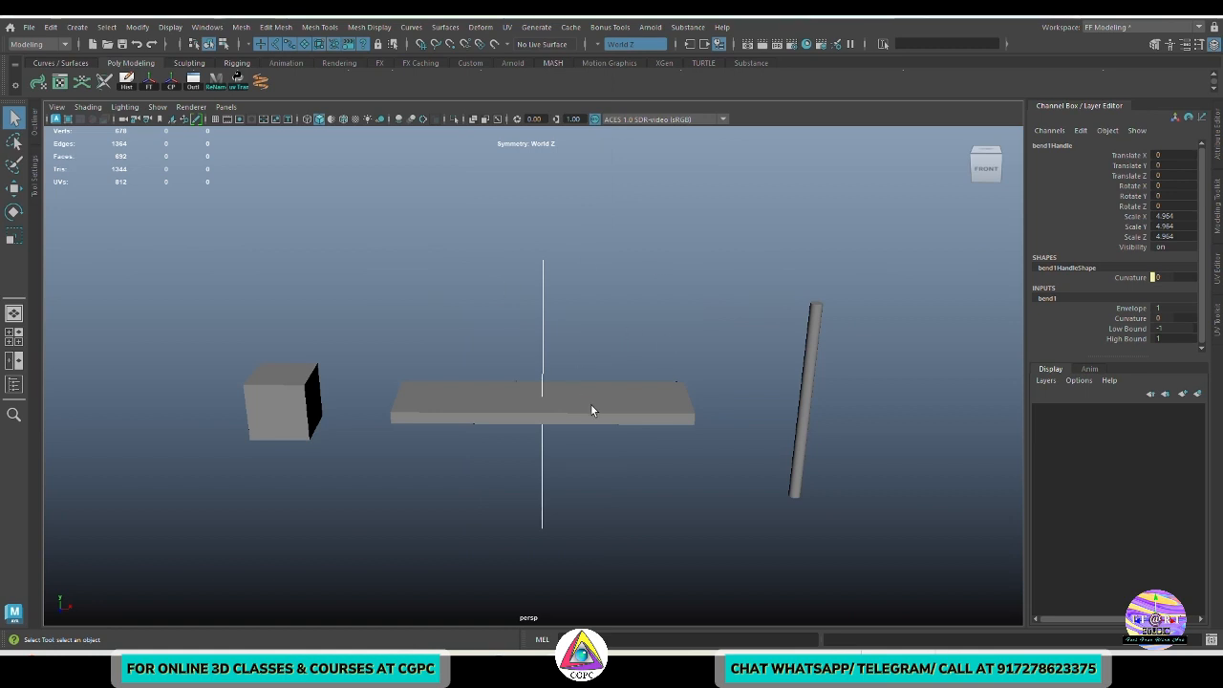
pyautogui.moveTo(593, 411); pyautogui.dragTo(509, 332)
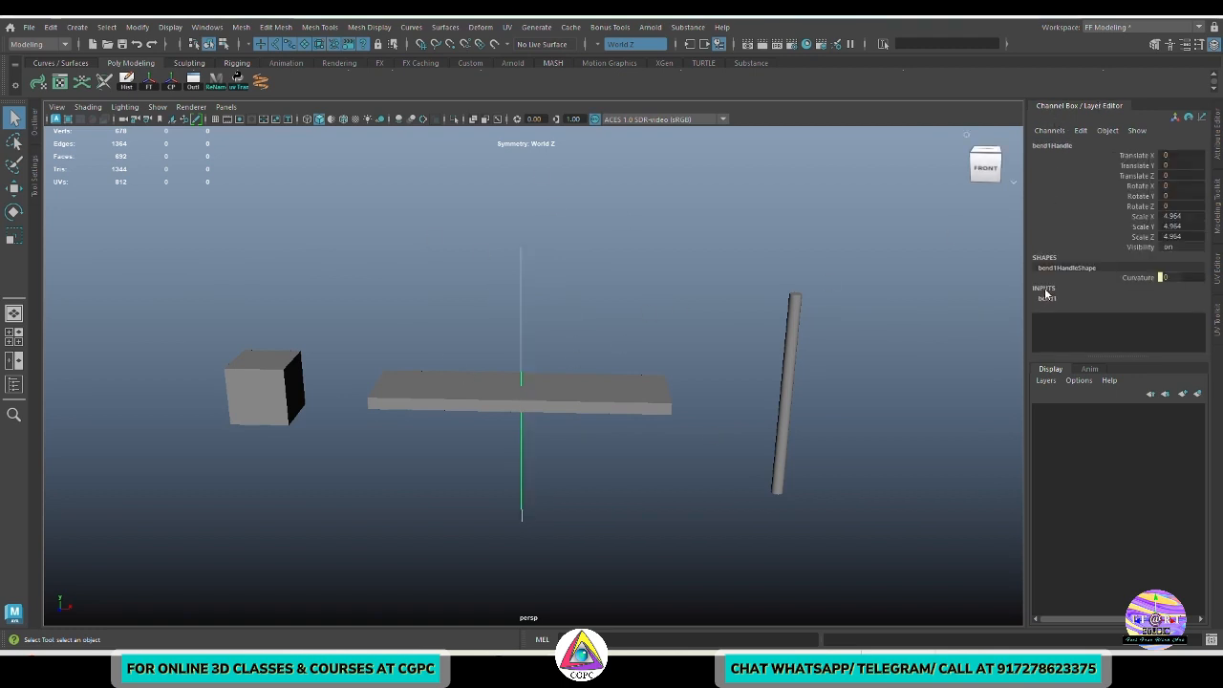
pyautogui.click(1047, 298)
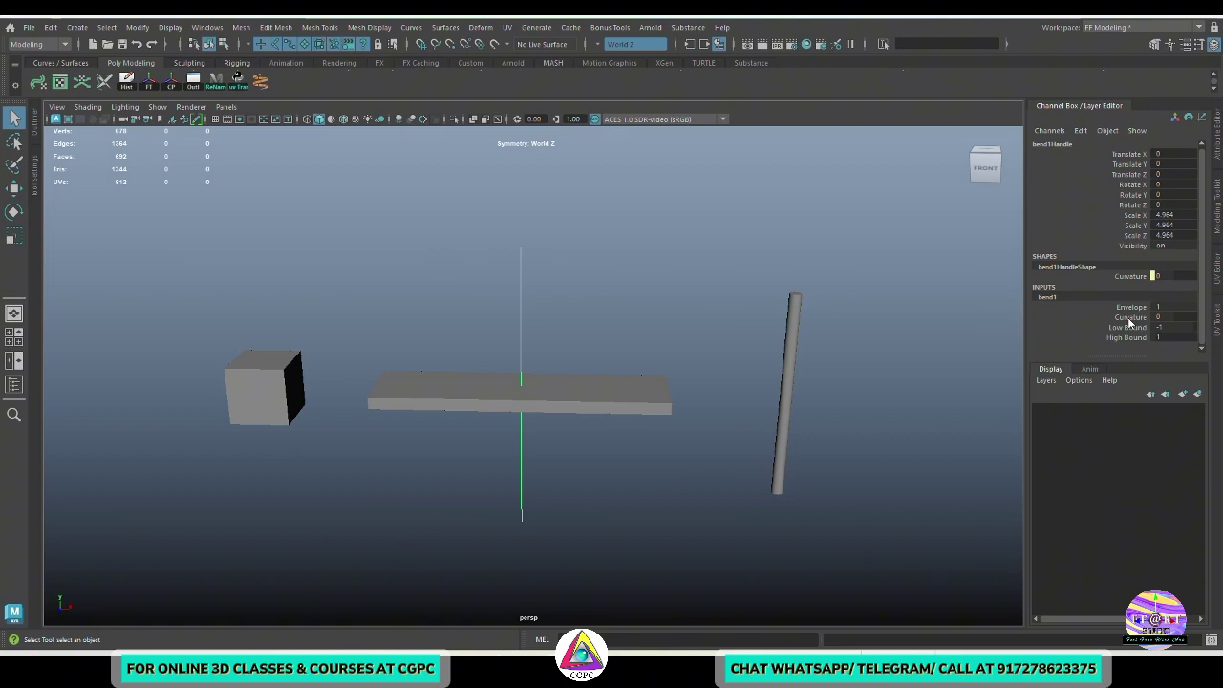
pyautogui.moveTo(577, 485)
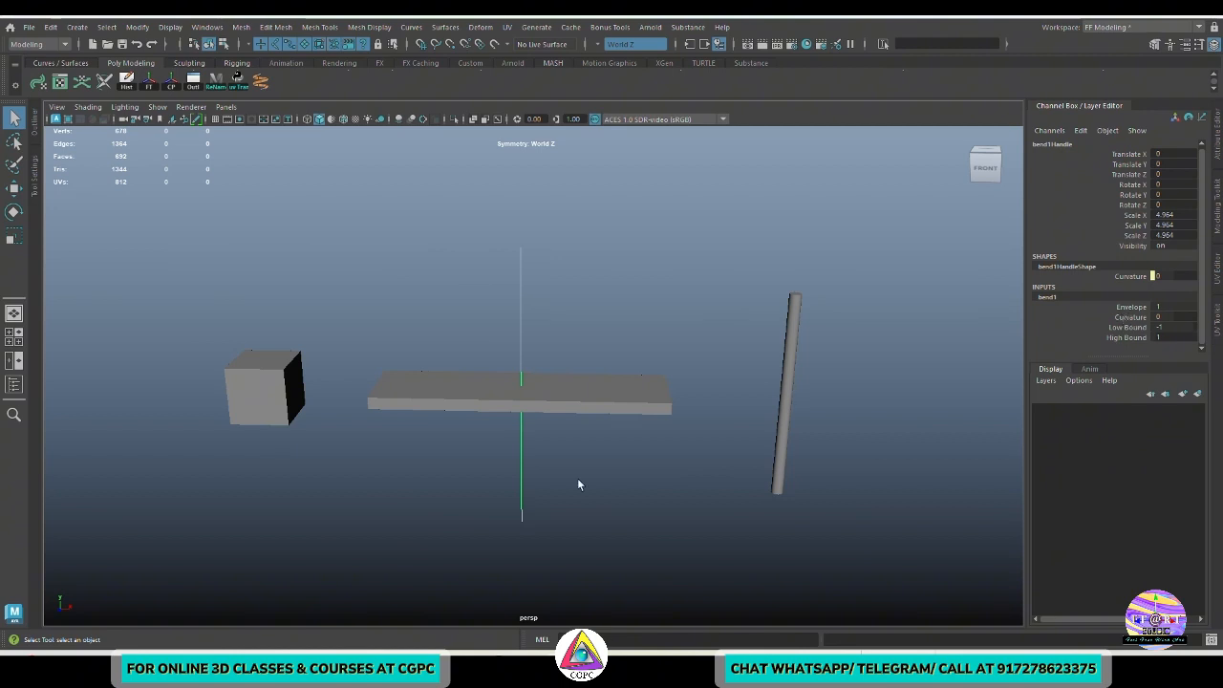
# - Raise bend1 Curvature to 180, curling the plank into a hexagonal ring
pyautogui.click(1128, 316)
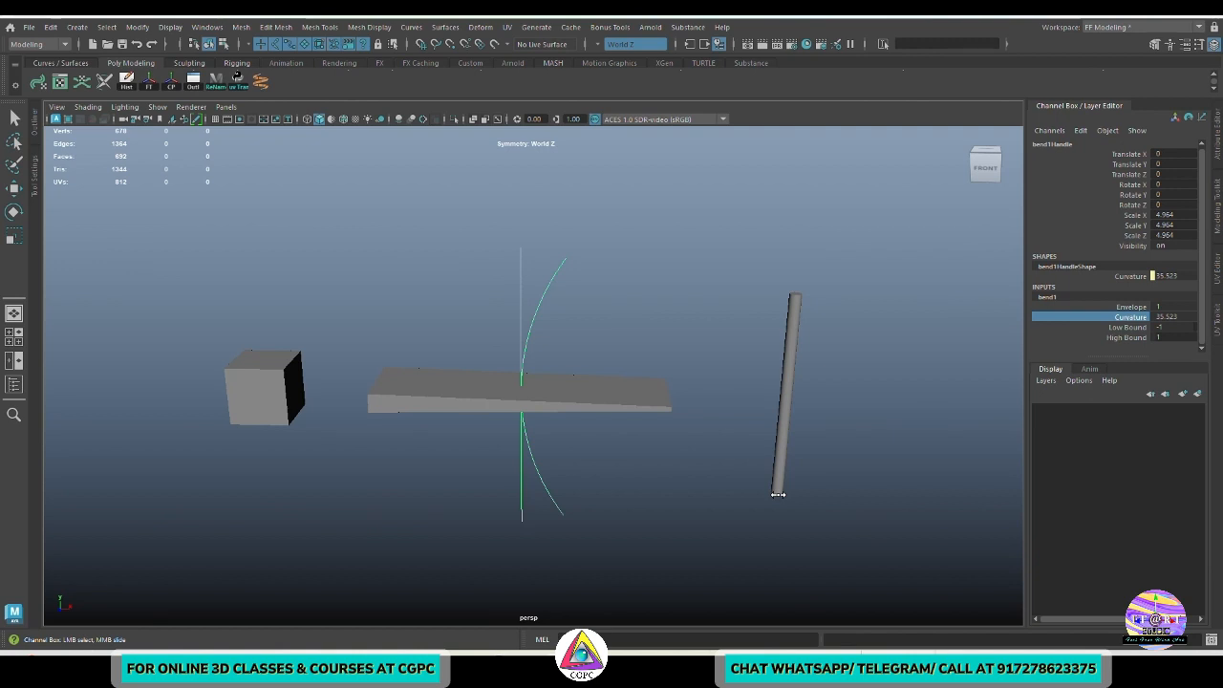
pyautogui.moveTo(779, 494); pyautogui.dragTo(761, 491)
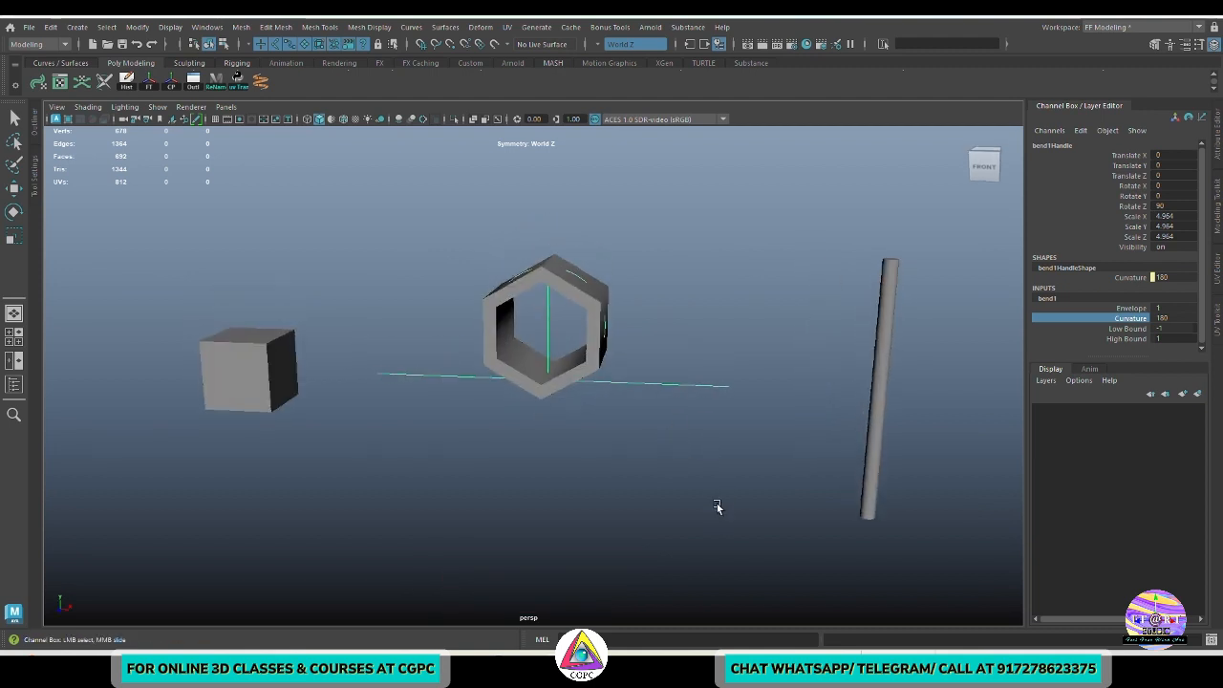
# - Set bend1 Low Bound to 0 so only one side of the plank bends
pyautogui.click(1161, 328)
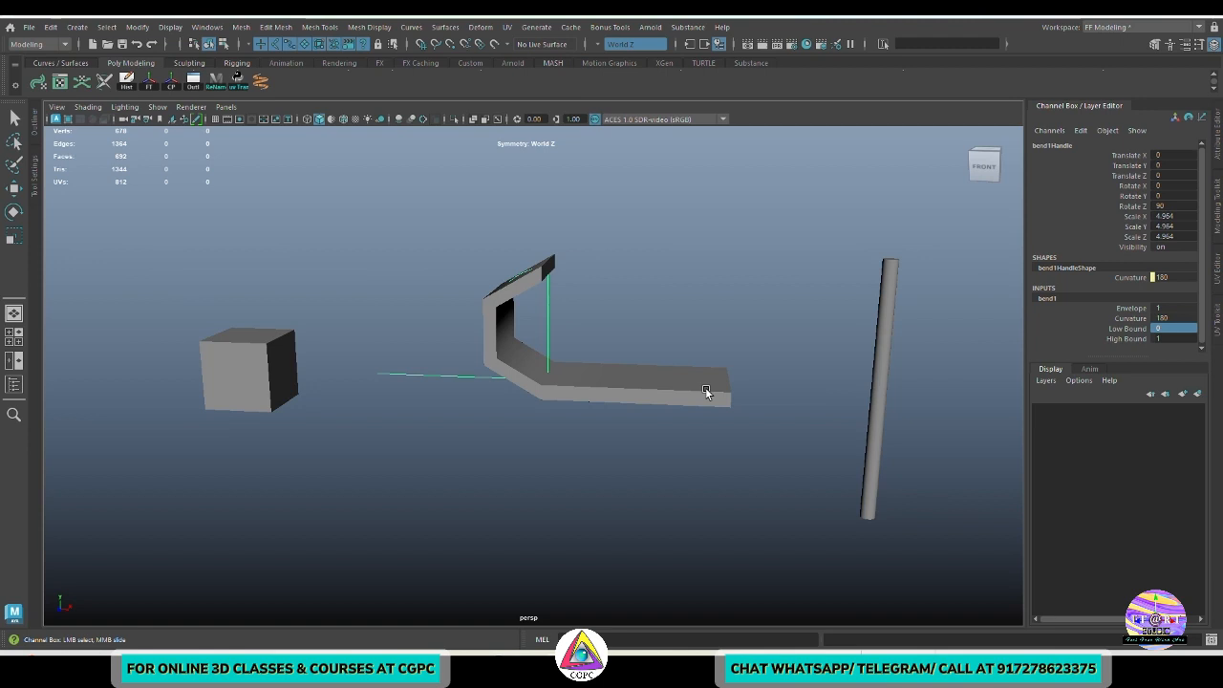
pyautogui.click(1173, 338)
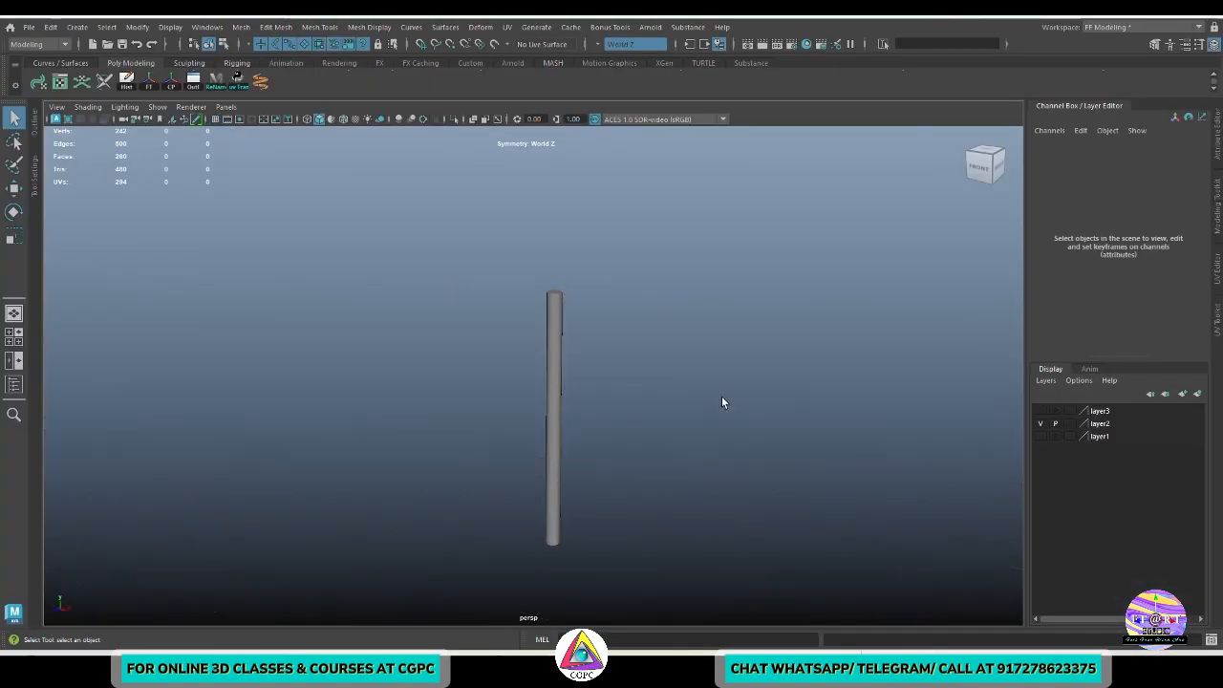
# - Give the cylinder its own Bend deformer, curled into a ring at curvature -180
pyautogui.click(480, 27)
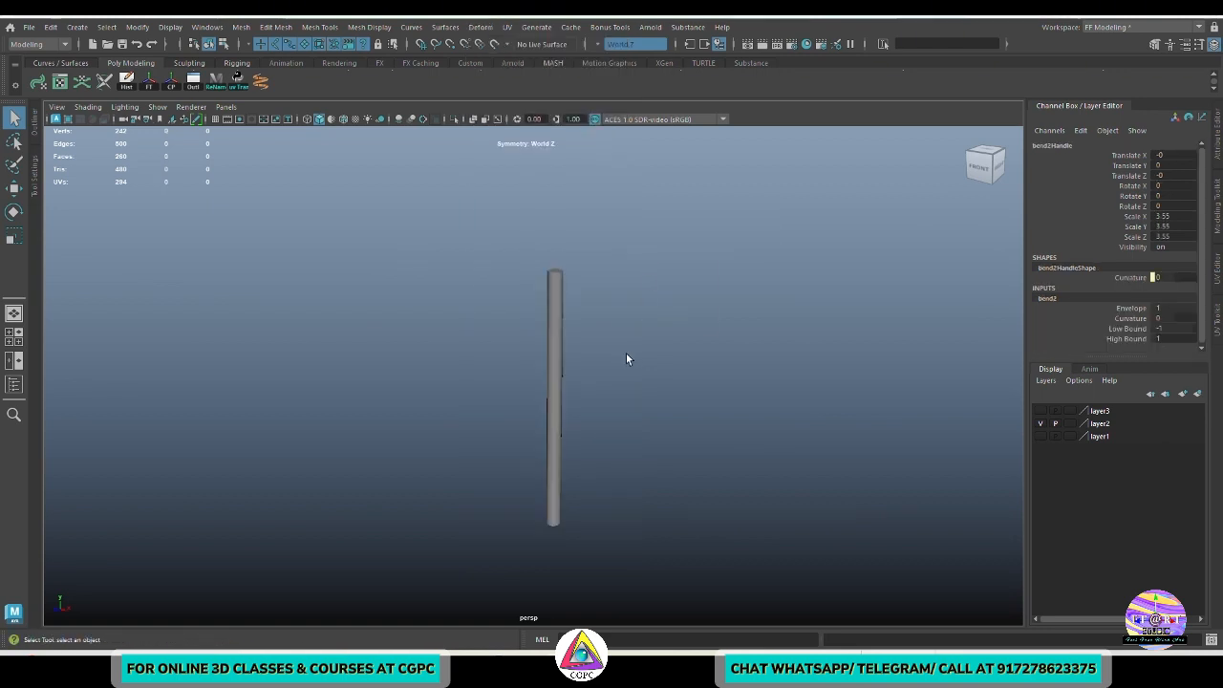
pyautogui.press('4')
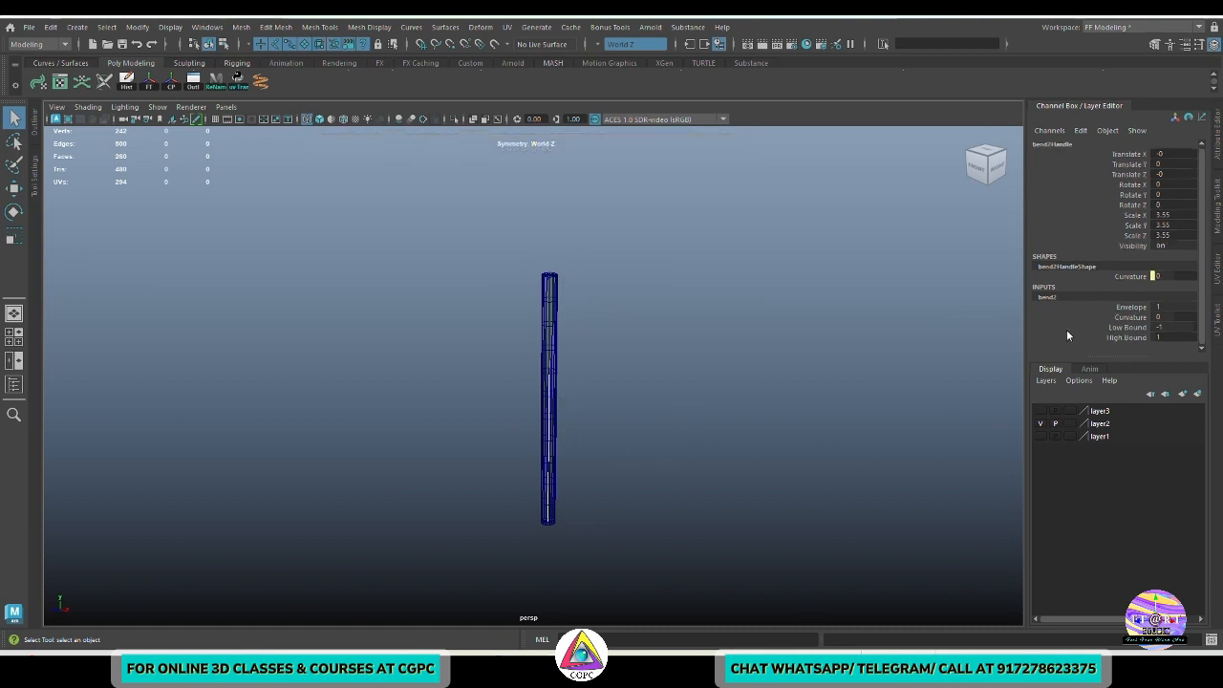
pyautogui.press('5')
pyautogui.write('-180')
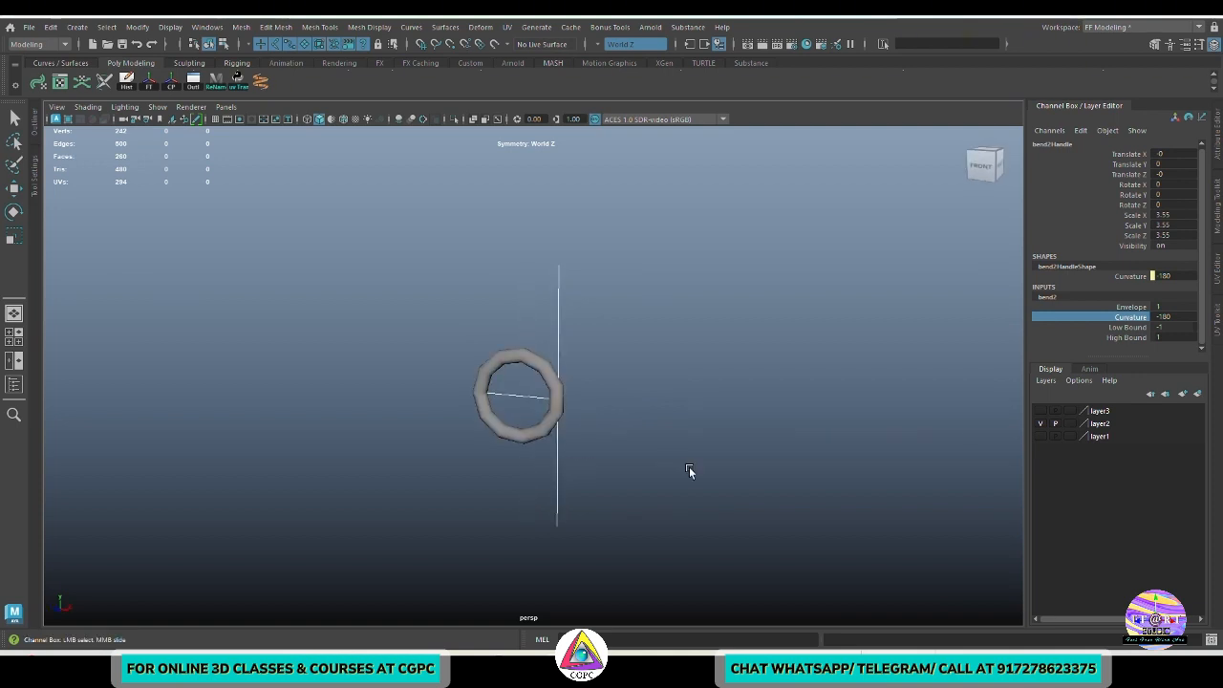
# - Reduce the cylinder's curvature to about -134, with bounds at -0.3 and 0.3
pyautogui.moveTo(688, 473); pyautogui.dragTo(722, 464)
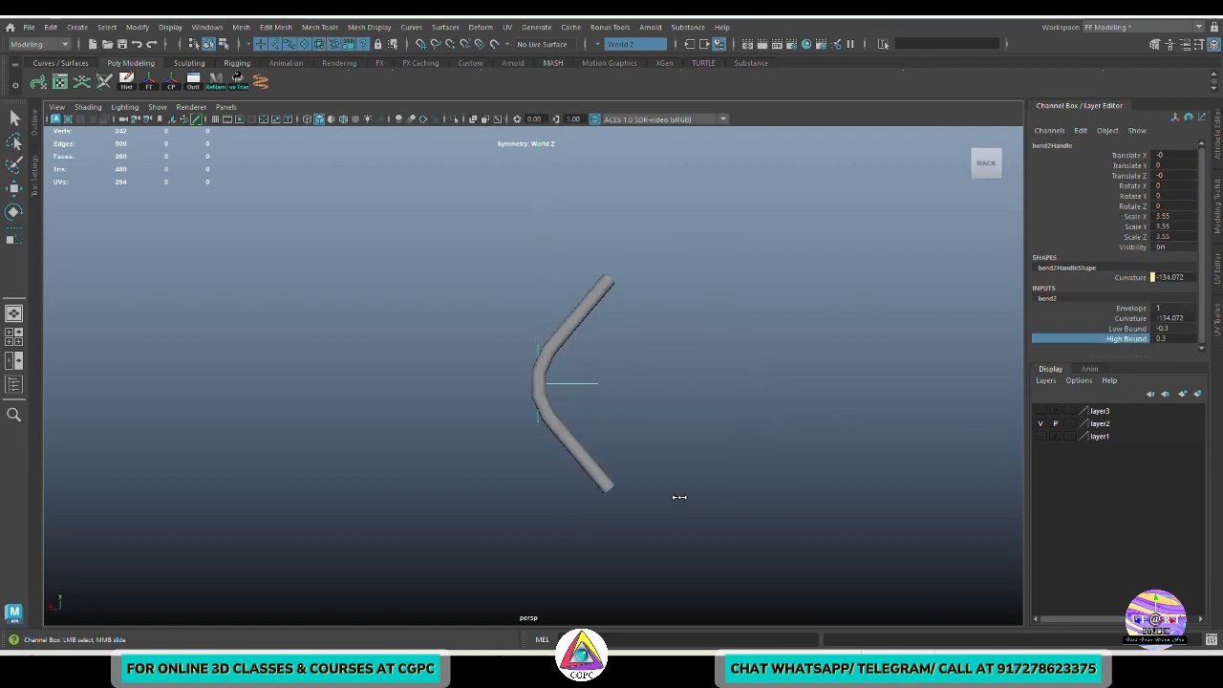
pyautogui.press('5')
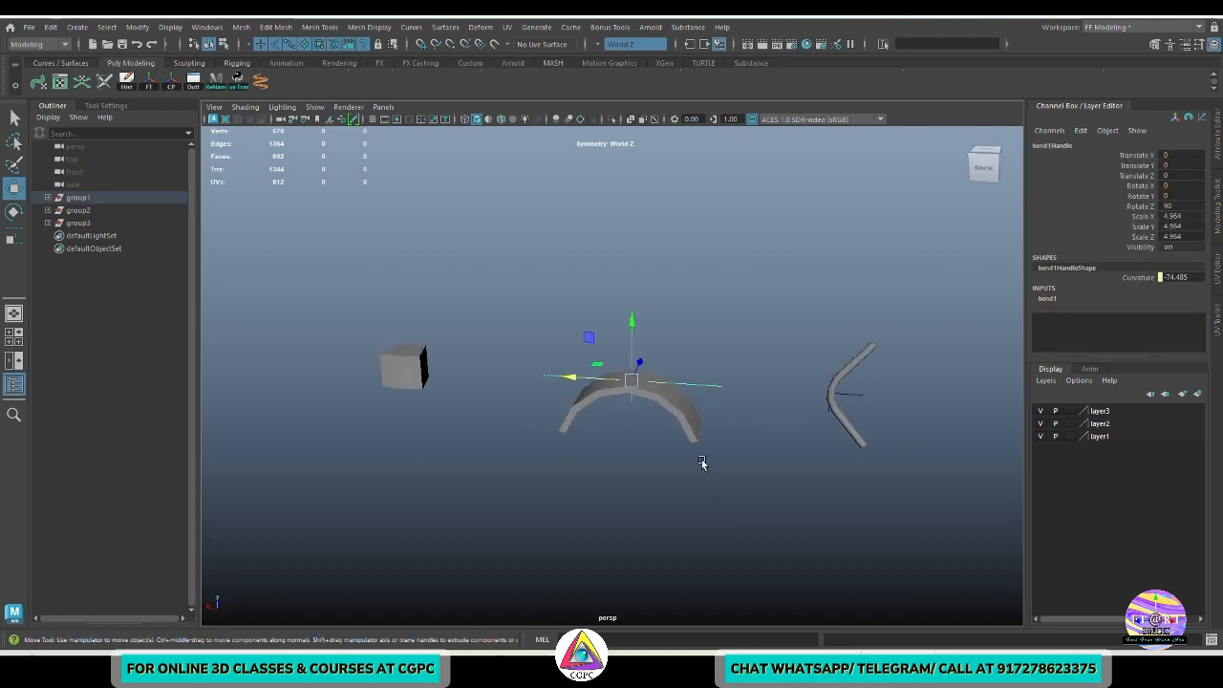
# - Raise bend1Handle slightly, tilt it forward, and scale it down into a skewed arc
pyautogui.moveTo(631, 320); pyautogui.dragTo(631, 325)
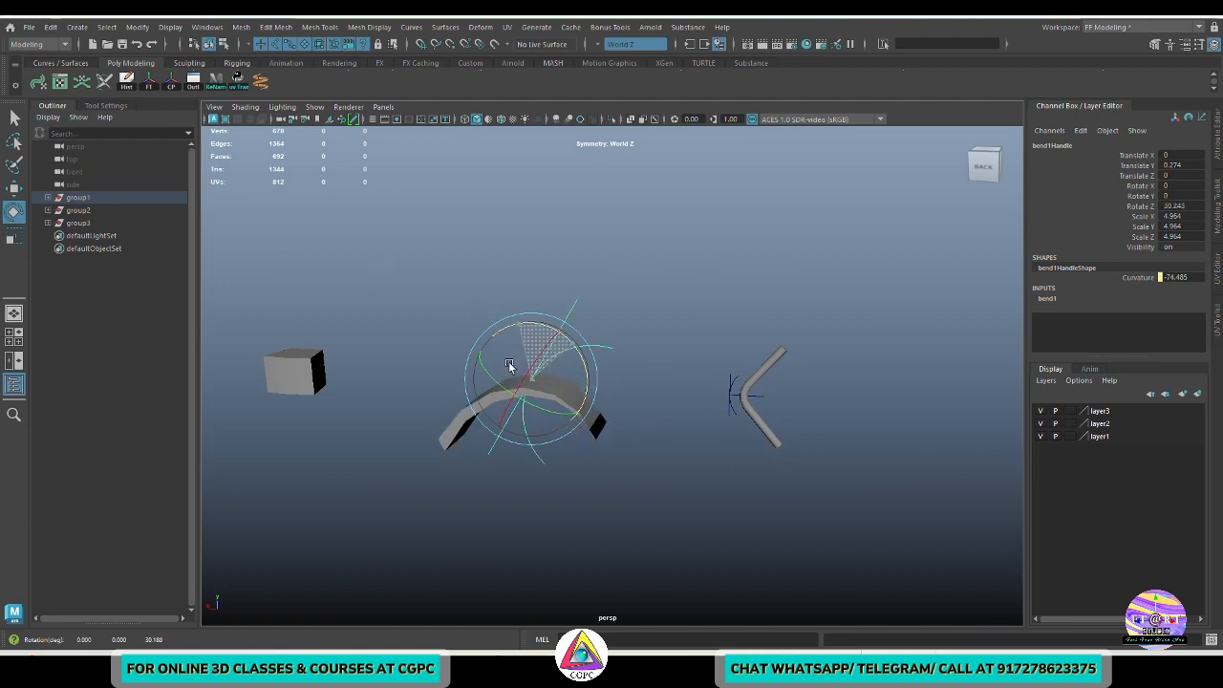
pyautogui.moveTo(526, 382); pyautogui.dragTo(554, 373)
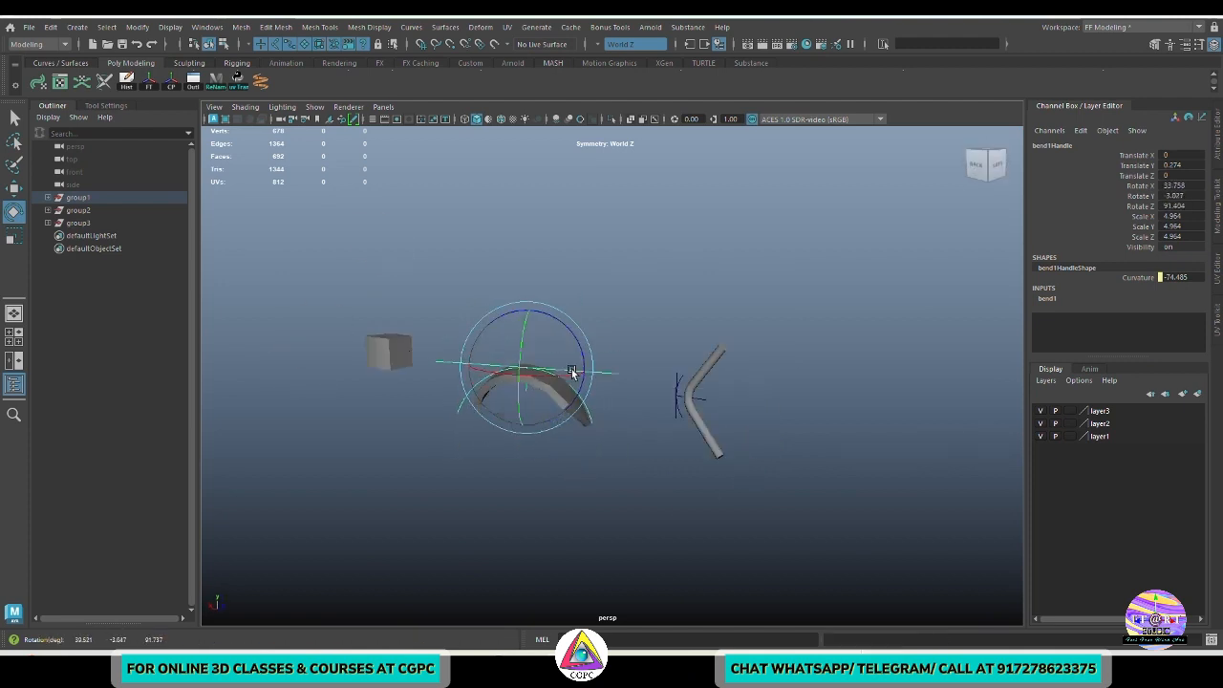
pyautogui.moveTo(573, 373); pyautogui.dragTo(545, 380)
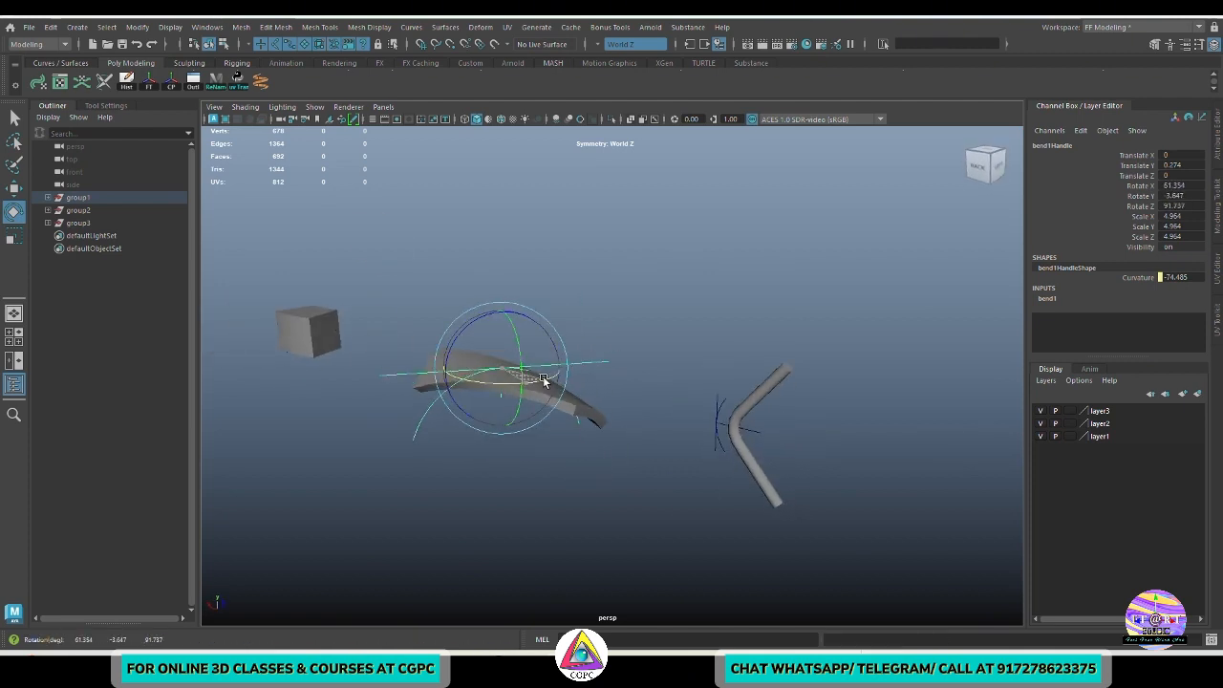
pyautogui.moveTo(525, 382); pyautogui.dragTo(606, 397)
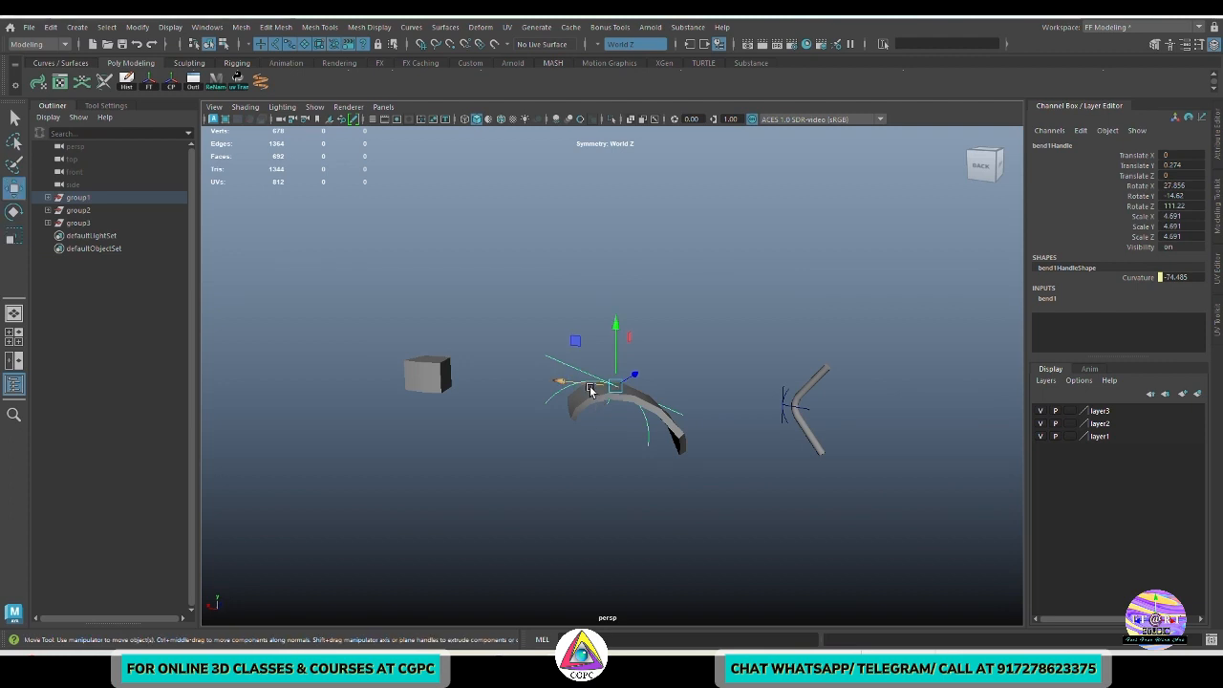
pyautogui.press('r')
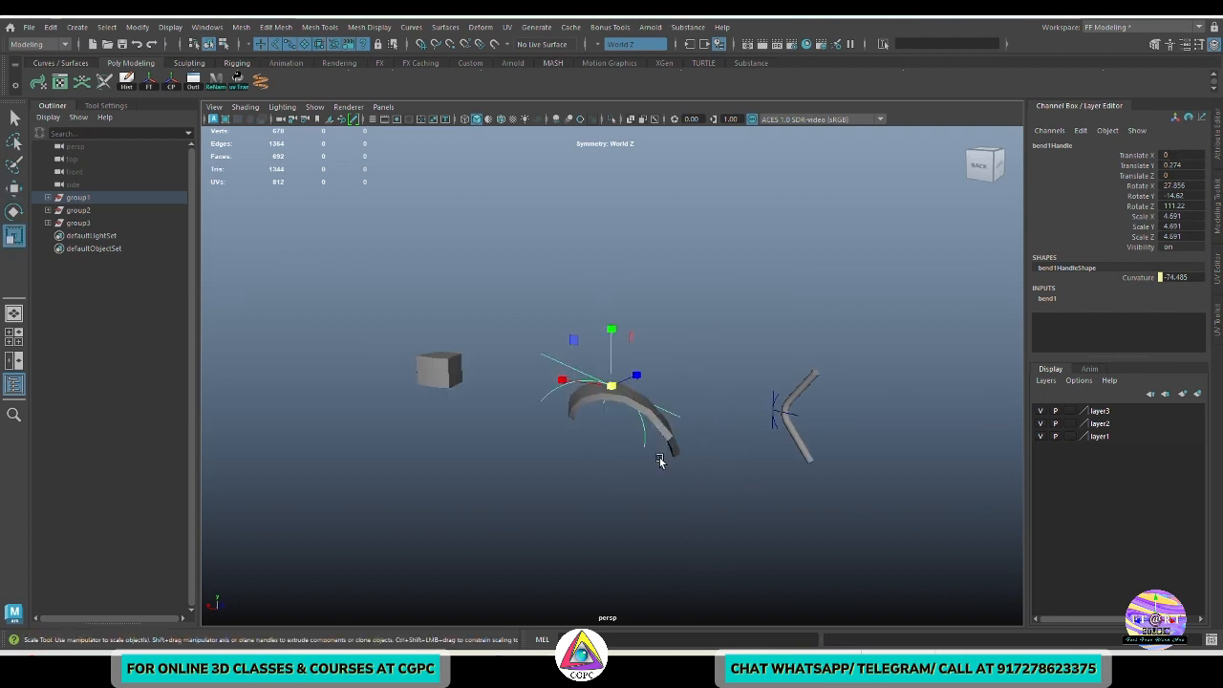
pyautogui.moveTo(659, 458); pyautogui.dragTo(761, 518)
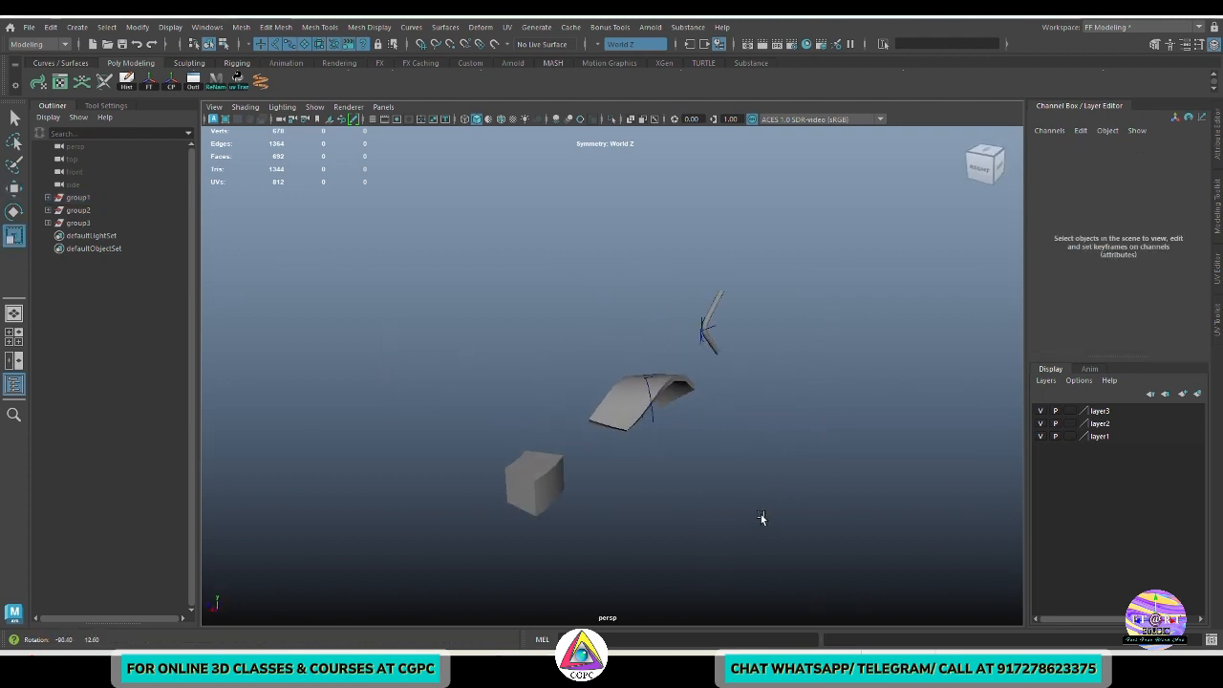
pyautogui.moveTo(762, 518); pyautogui.dragTo(622, 489)
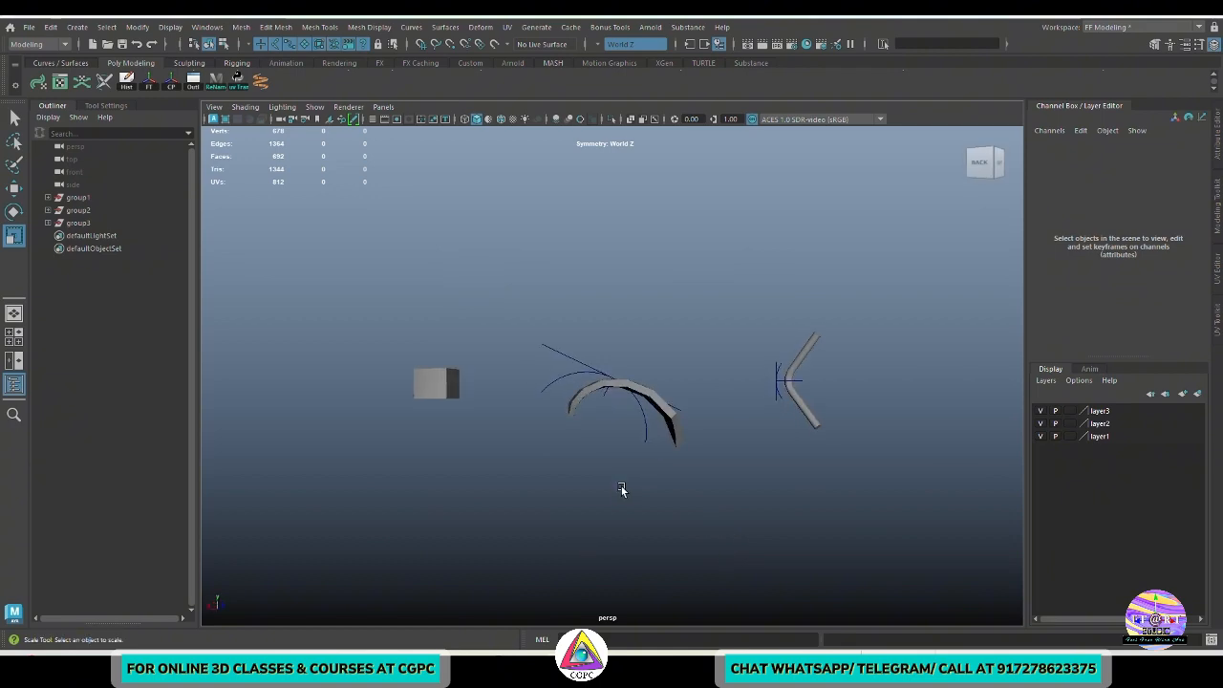